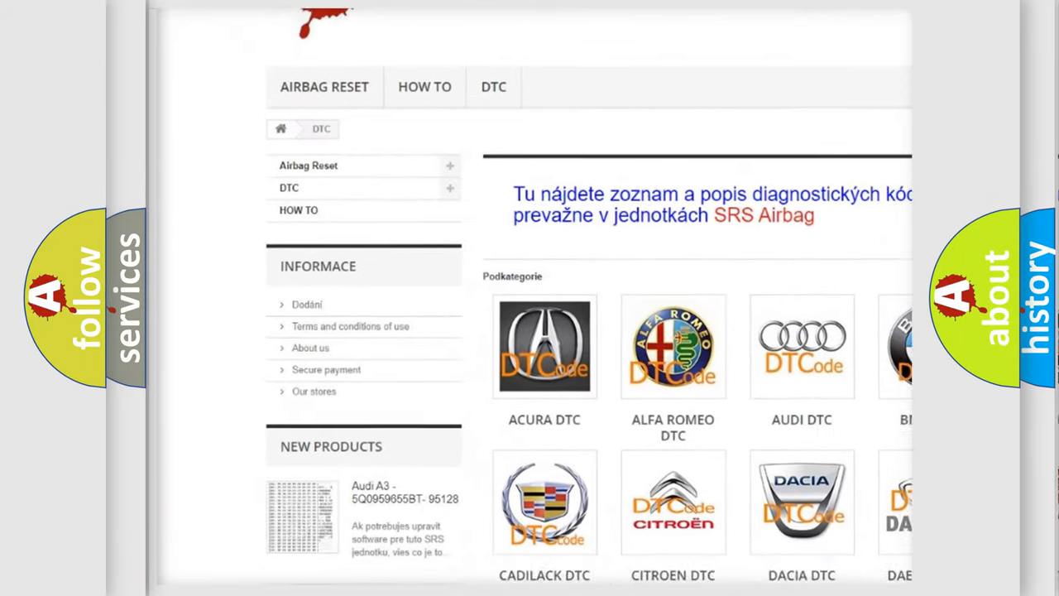
# - Scroll the DTC page past the manufacturer tiles toward the Acura P2552 code entry
pyautogui.scroll(-3)
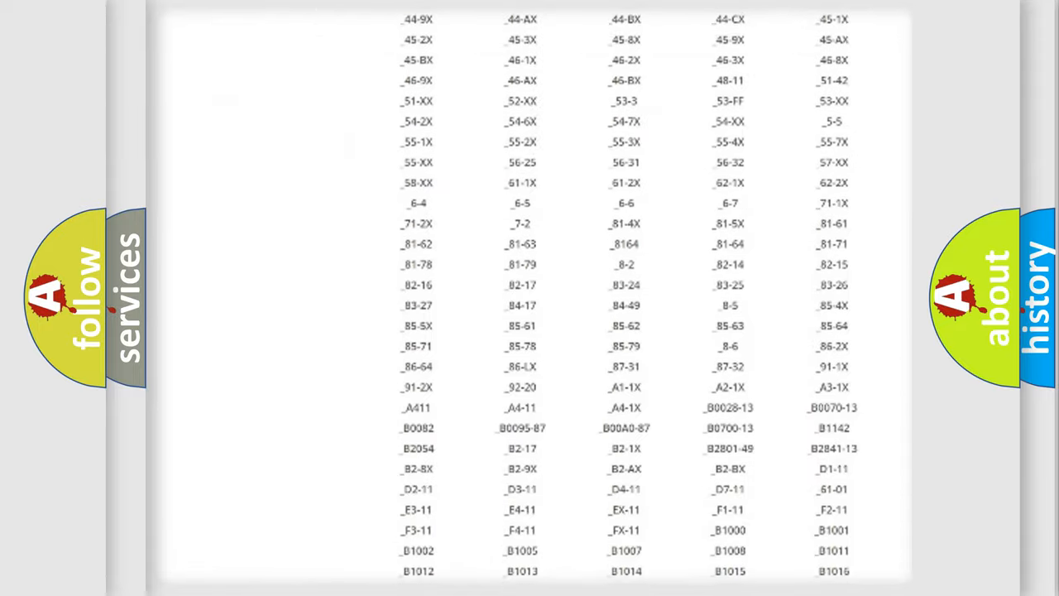
pyautogui.scroll(3)
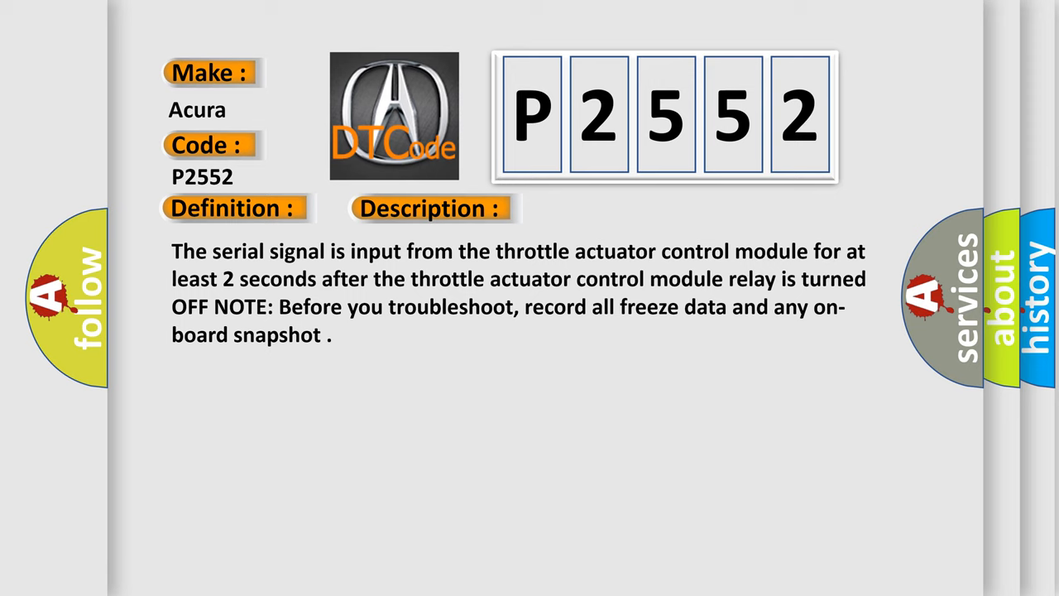
# - Advance the slideshow from the P2552 description to its Cause section
pyautogui.click(609, 208)
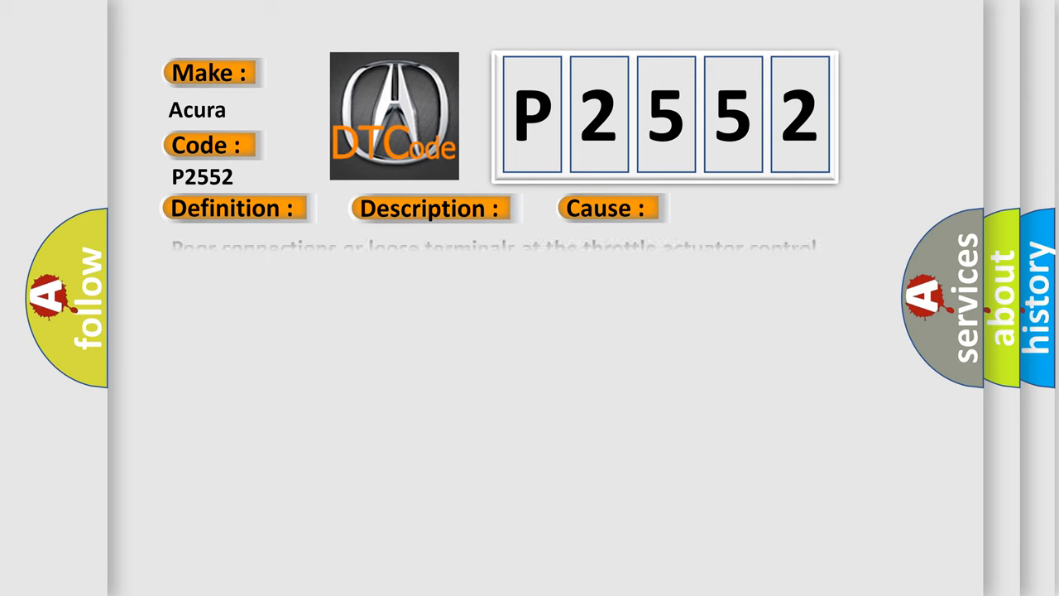